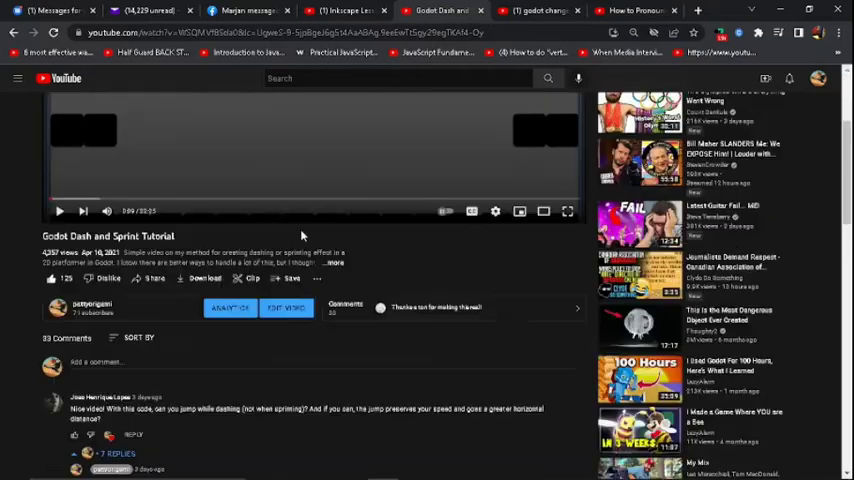
- Scroll the dash tutorial's comments down to the replies about analog walking and get_action_strength
scroll("down", 3)
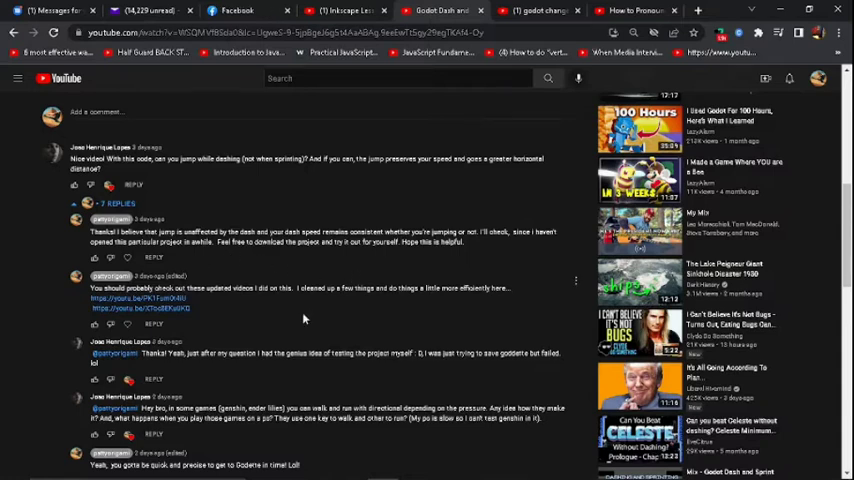
scroll("down", 3)
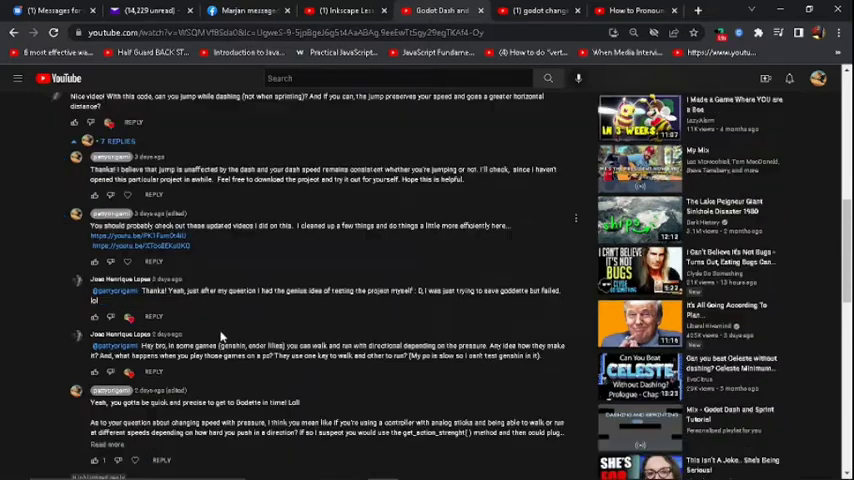
scroll("down", 3)
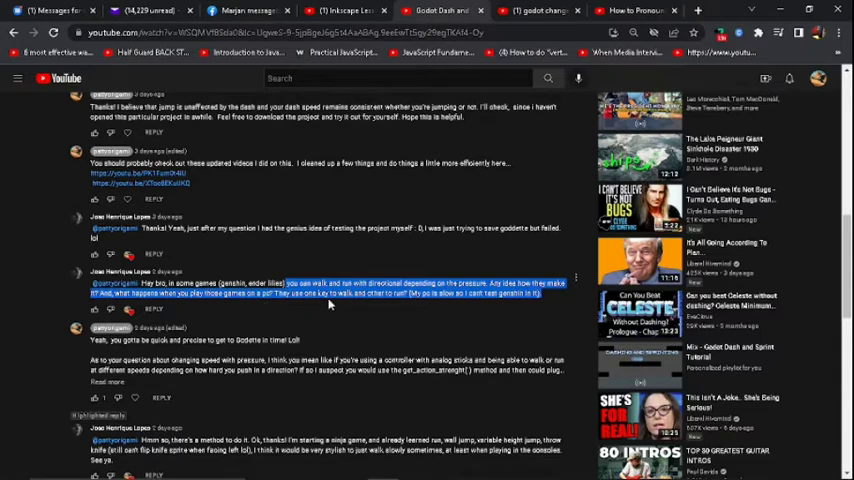
mouse_move(340, 240)
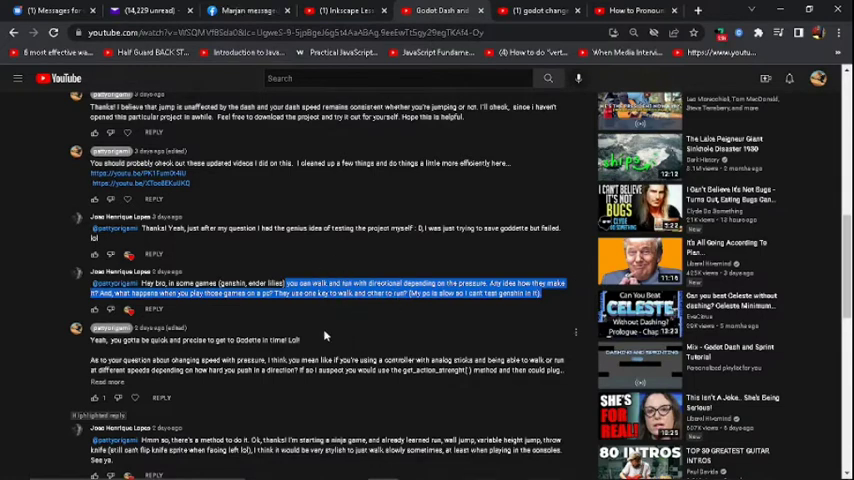
scroll("down", 3)
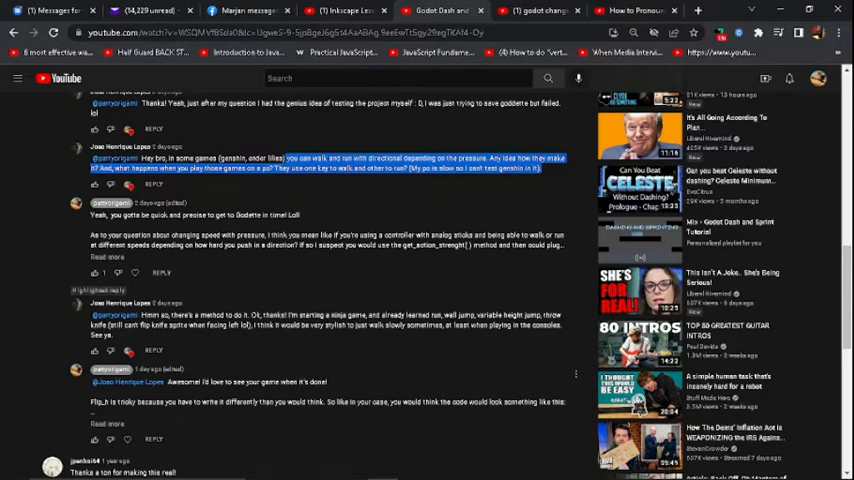
mouse_move(155, 392)
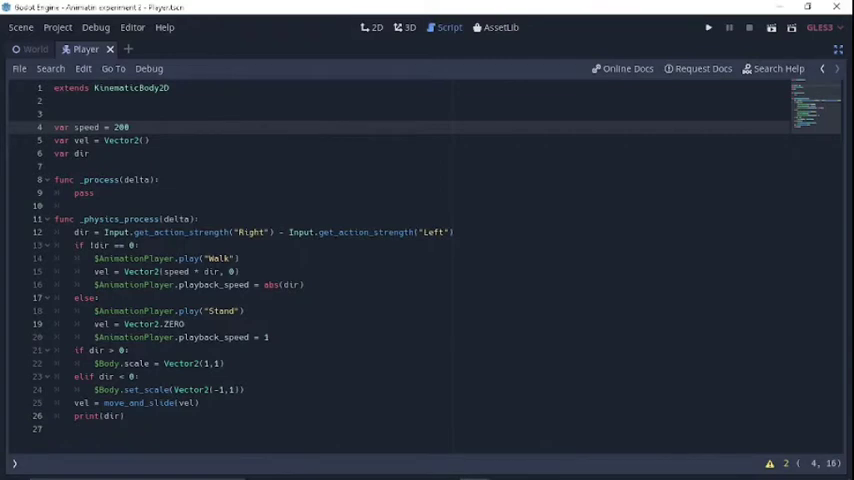
mouse_move(368, 63)
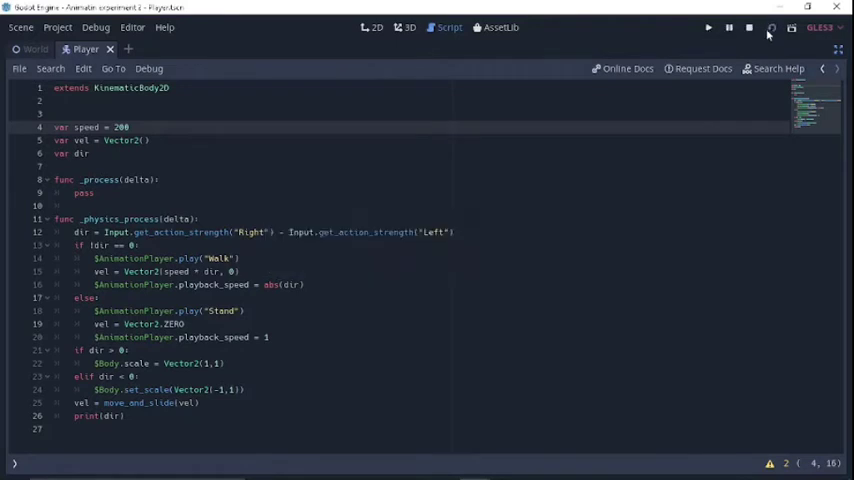
- Run the Animation experiment 2 project to test the character in the forest scene
left_click(708, 27)
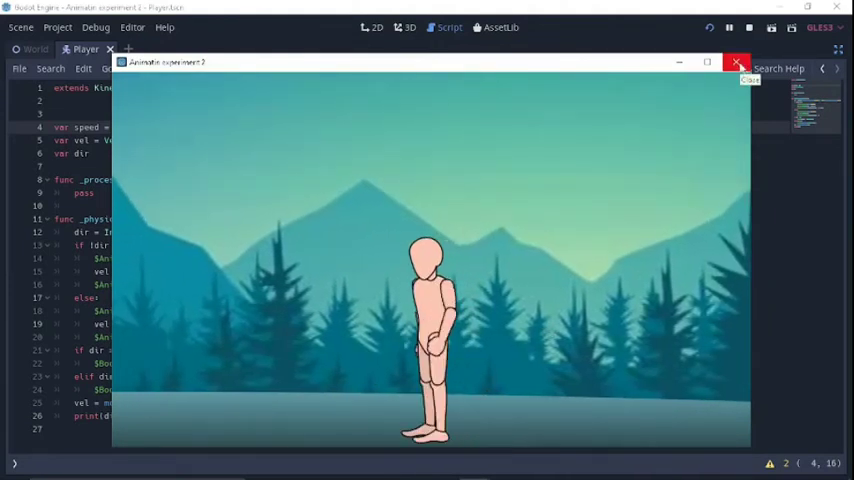
- Close the game window to return to the Player script
left_click(738, 62)
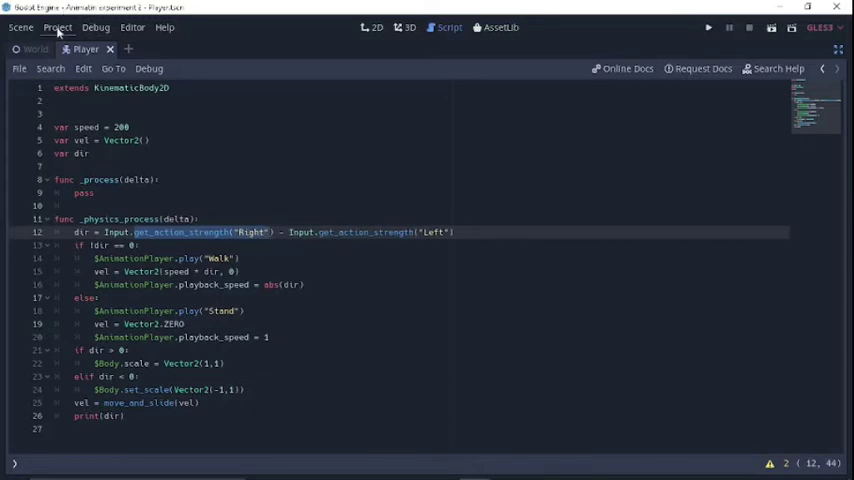
- Inspect the Input Map's Right and Left actions bound to the left stick's horizontal axis
left_click(57, 27)
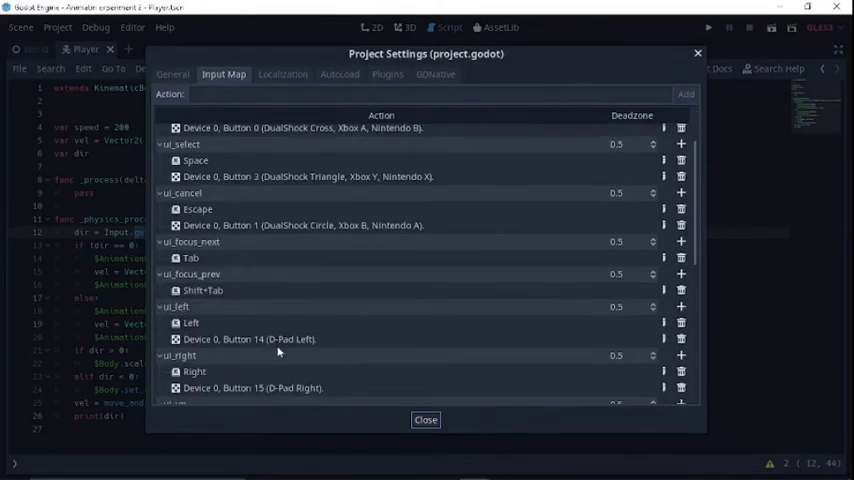
scroll("down", 3)
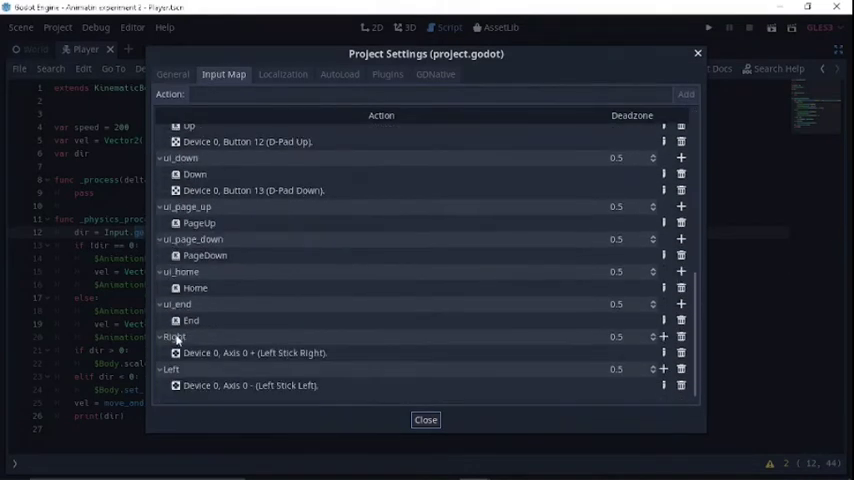
double_click(176, 337)
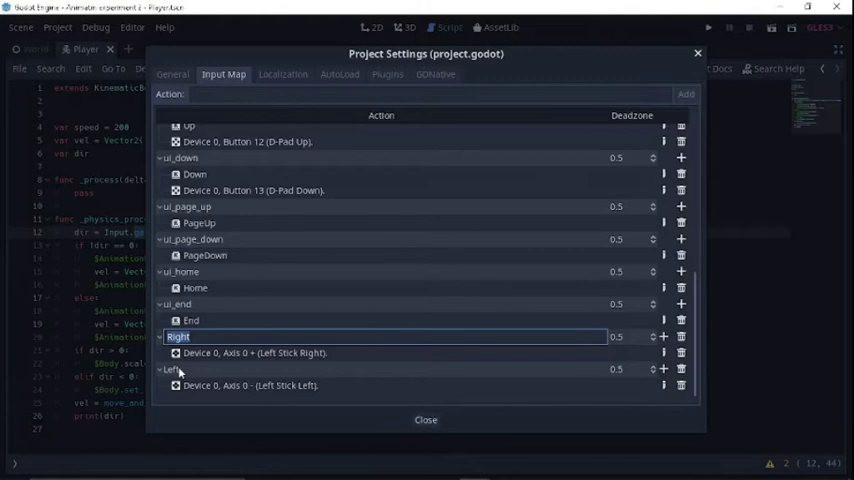
left_click(174, 369)
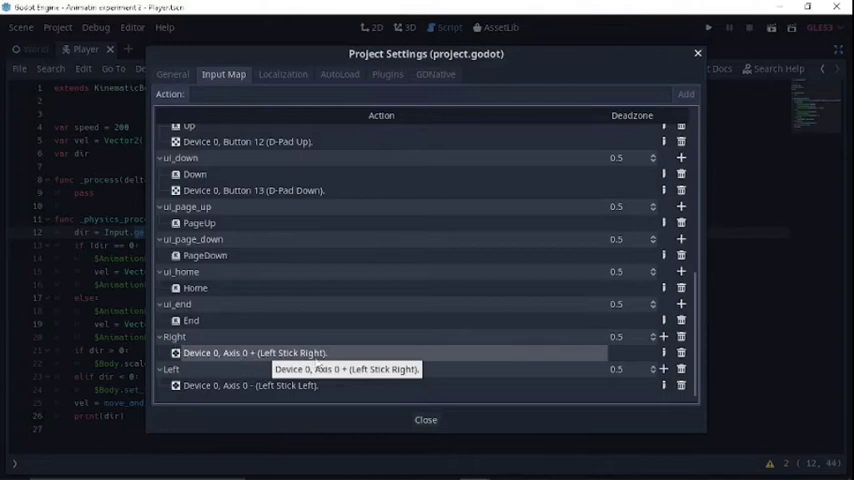
mouse_move(267, 393)
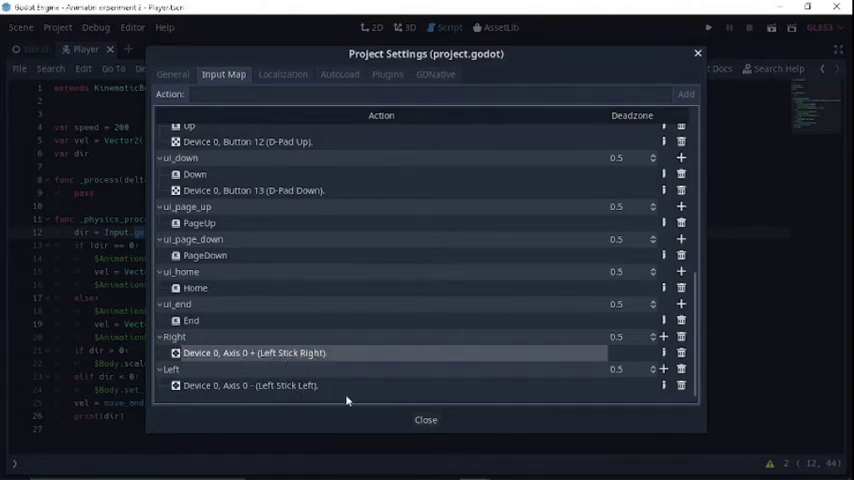
left_click(425, 419)
type(" - Input.get_action_strength(\"Left")
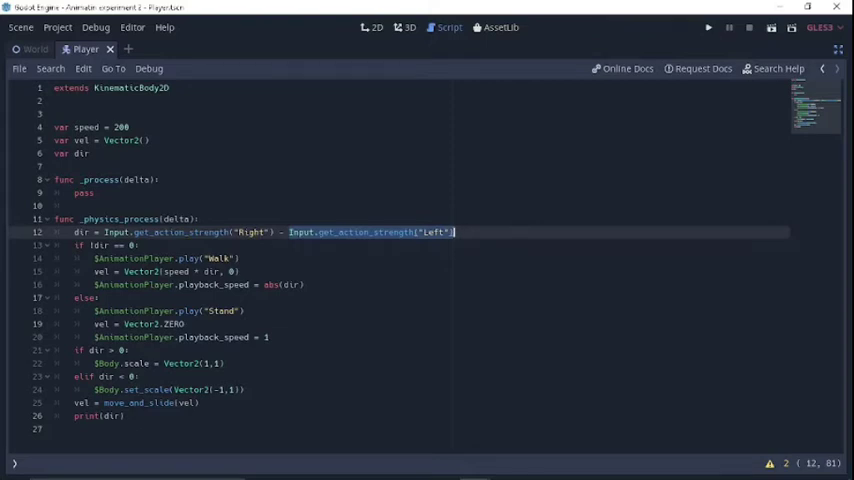
- Change the walk condition on line 13 to read 'if !dir == 0'
left_click(139, 245)
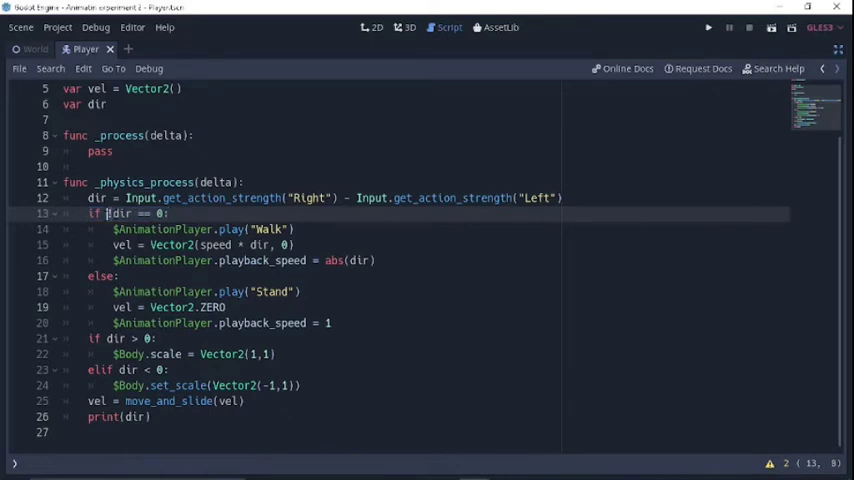
type("!")
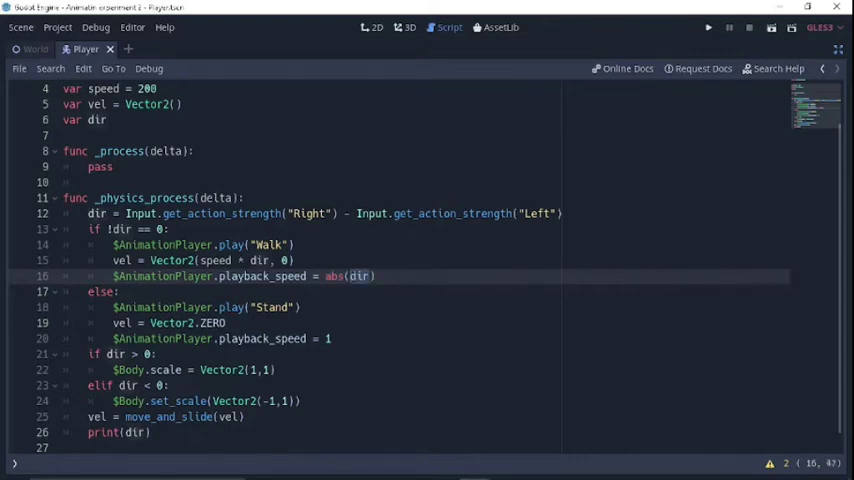
left_click(370, 276)
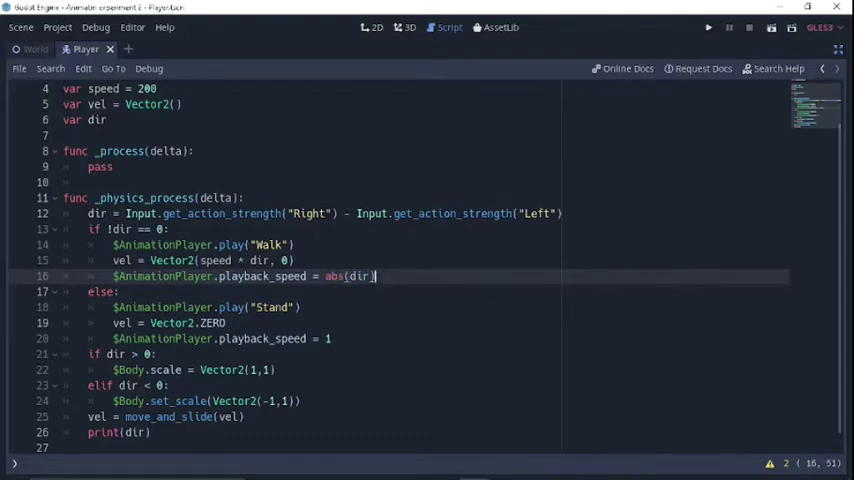
double_click(358, 276)
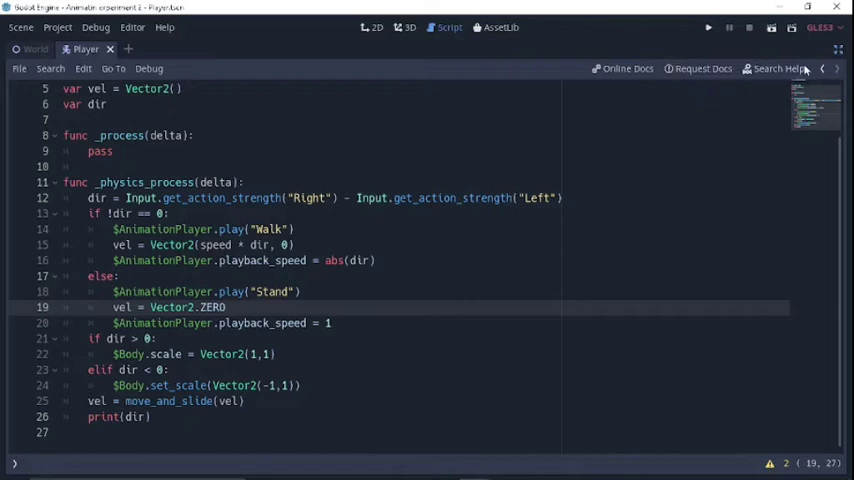
mouse_move(782, 68)
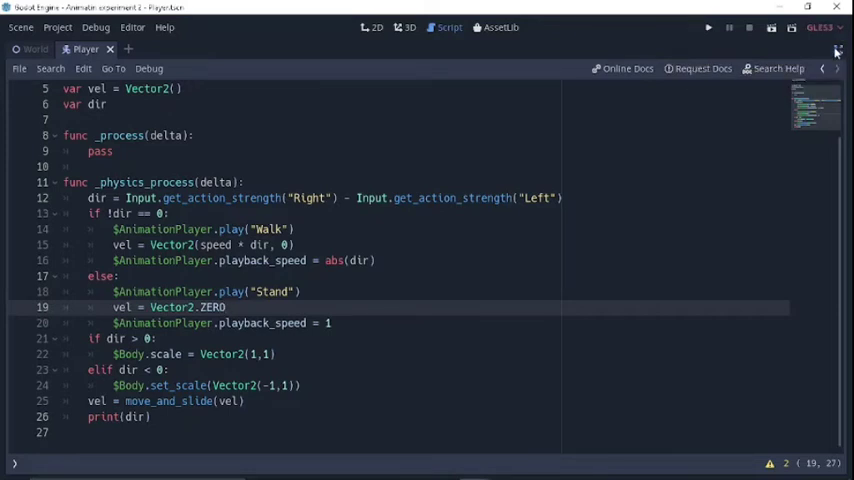
mouse_move(836, 47)
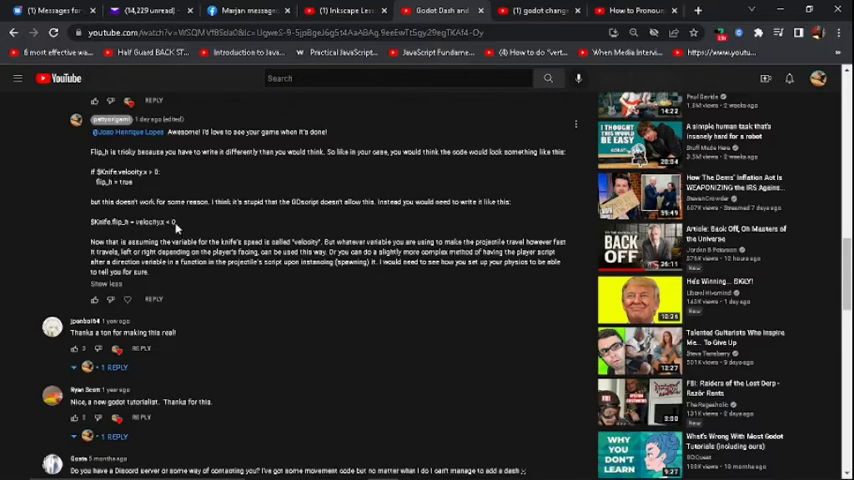
- Leave the YouTube comments and bring the Godot Player scene and script back
left_click_drag(90, 131, 175, 221)
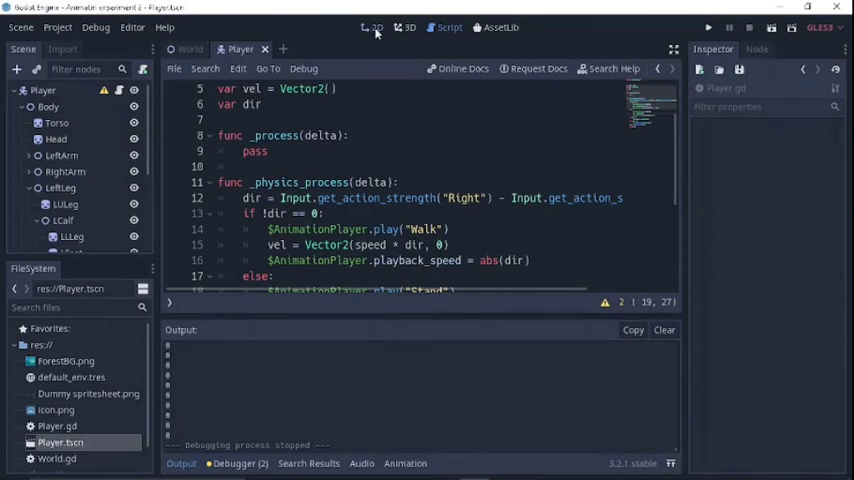
left_click(377, 27)
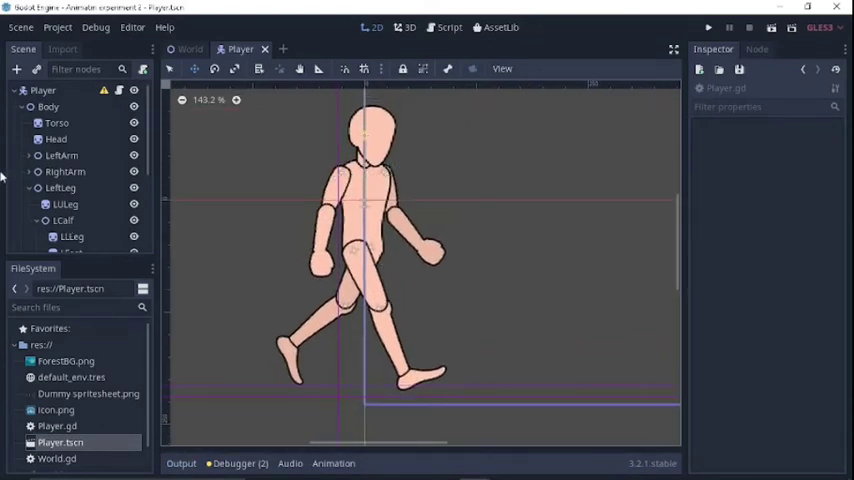
mouse_move(57, 123)
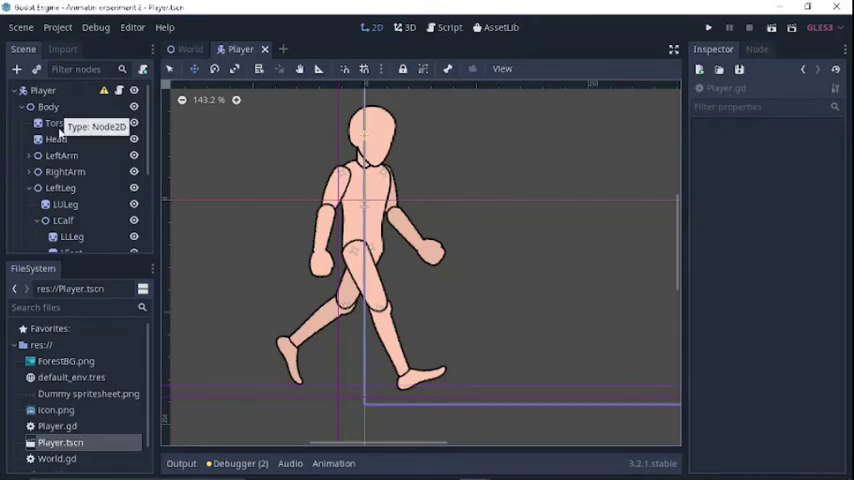
left_click(55, 139)
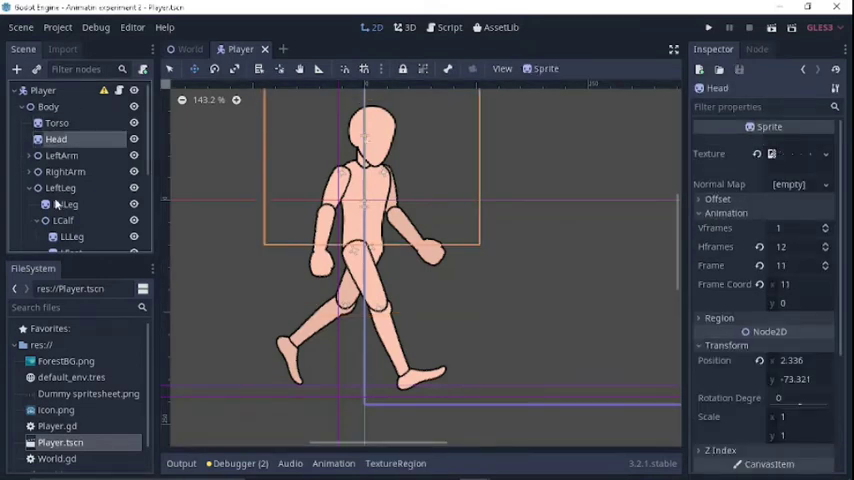
left_click(65, 204)
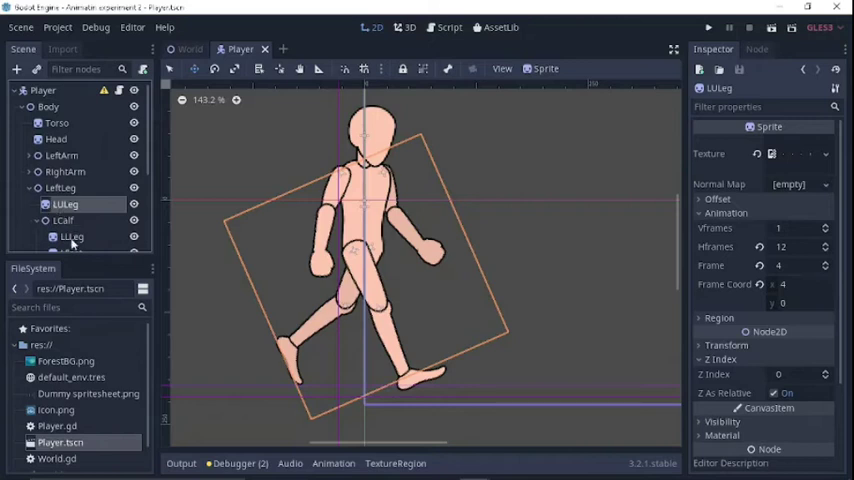
left_click(68, 212)
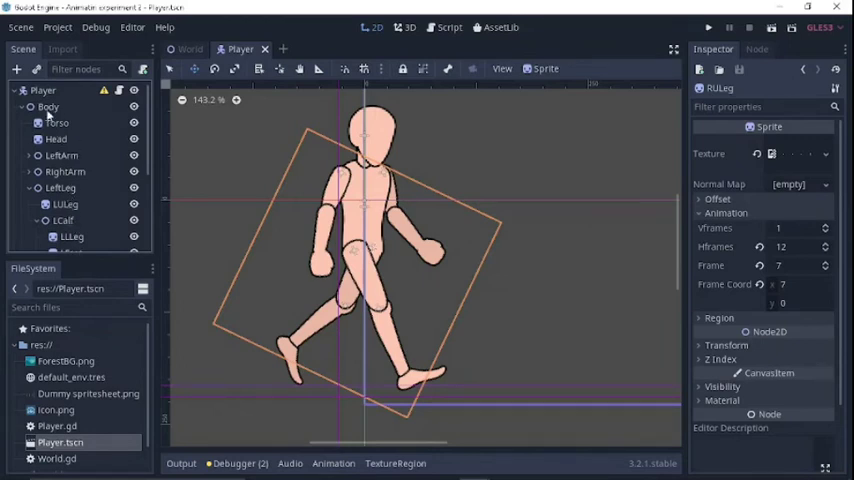
left_click(48, 107)
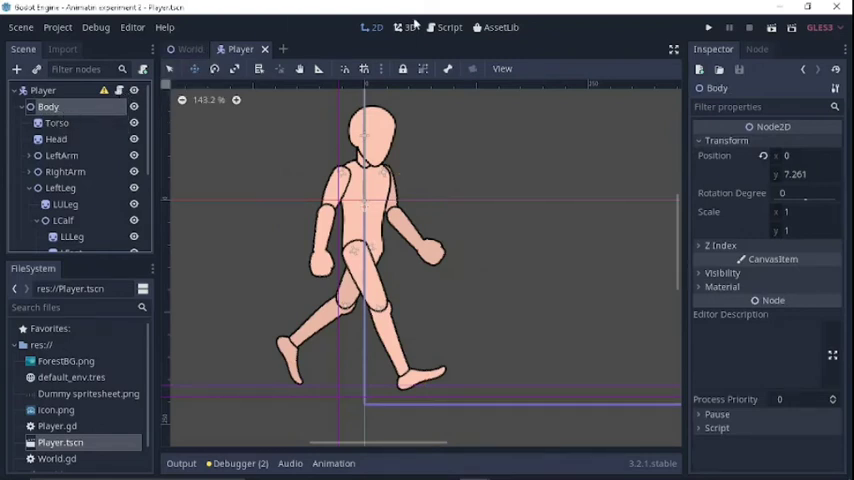
left_click(449, 27)
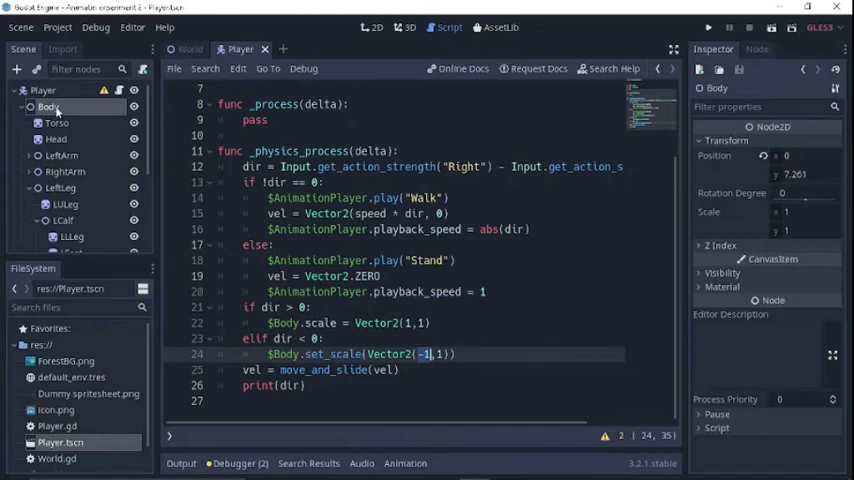
mouse_move(56, 122)
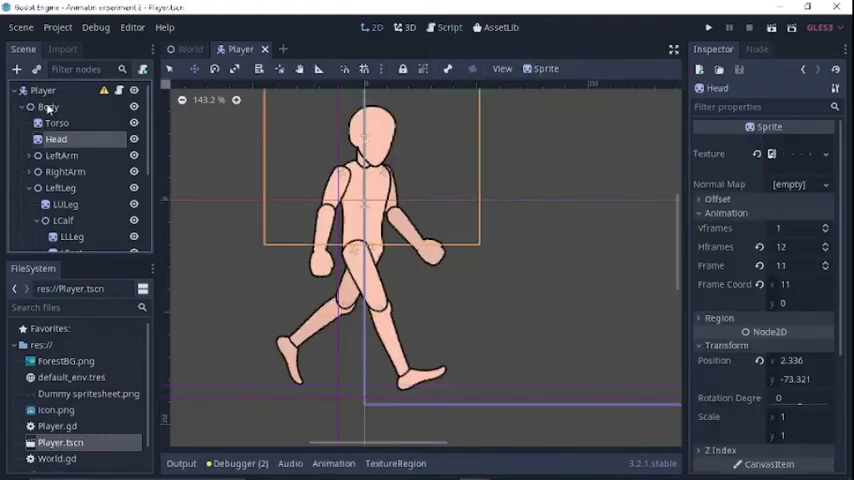
- Select the Body node in the Player scene
left_click(448, 27)
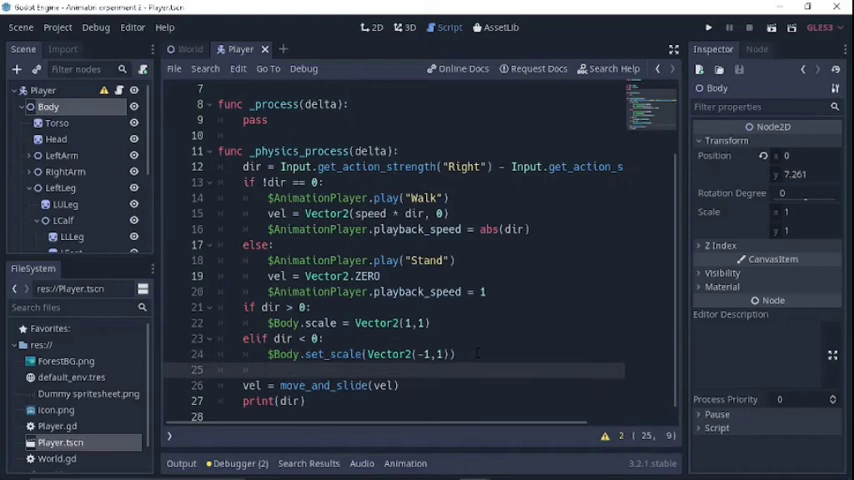
- Draft a $Body.scale = Vector2(-1 line, discard it, and select set_scale on line 24
type("$Bd")
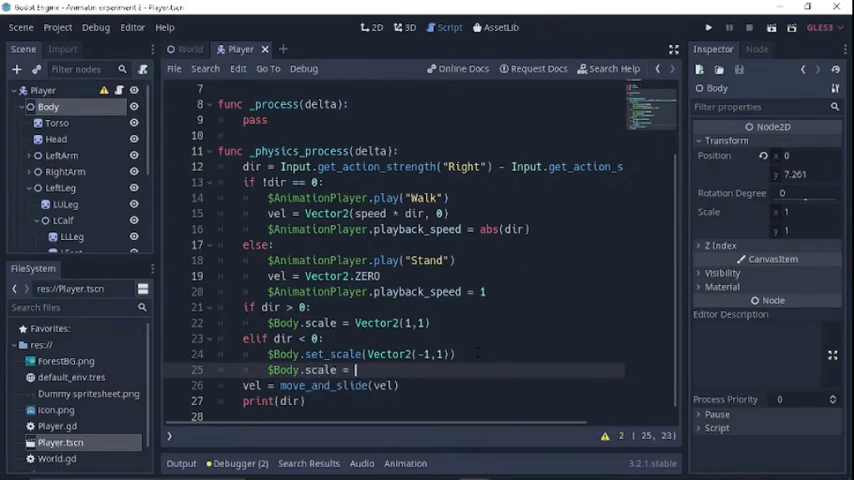
type("Vector2(")
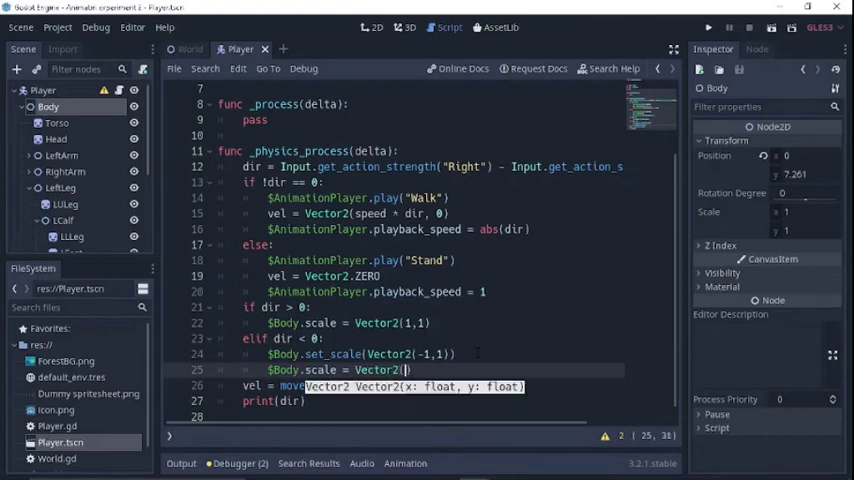
type("-1.")
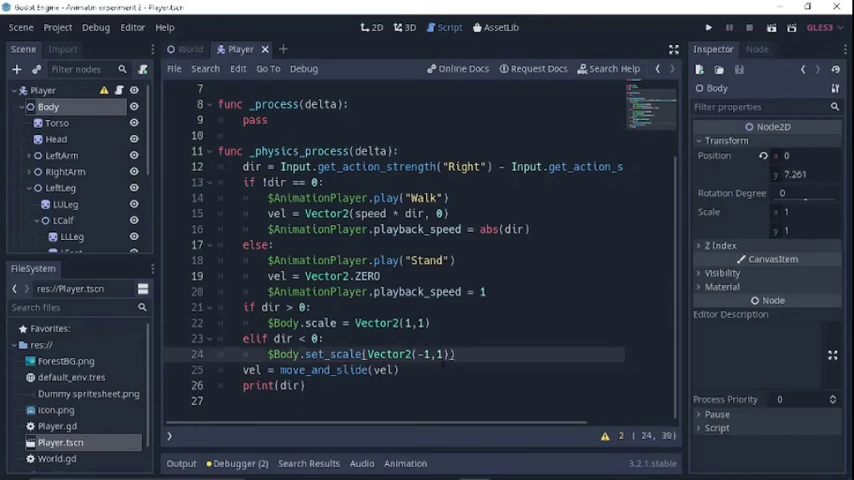
double_click(335, 354)
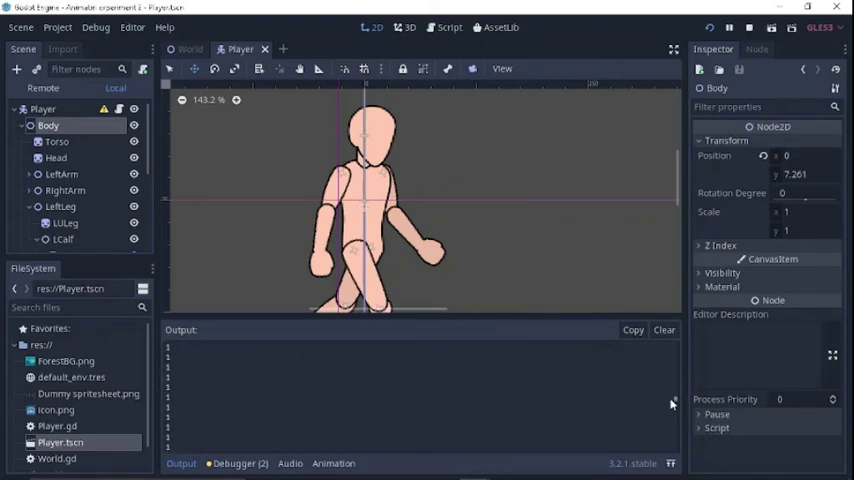
mouse_move(473, 467)
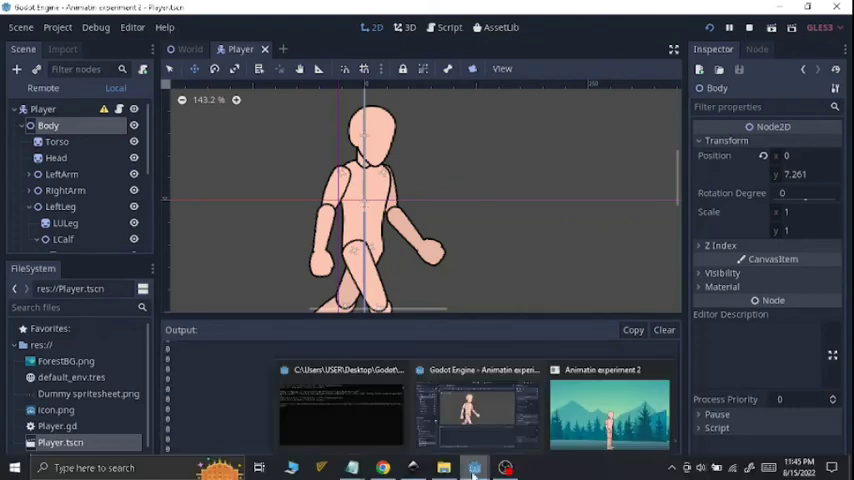
- Test the controls in the running game window, then return to the Player script
left_click(609, 413)
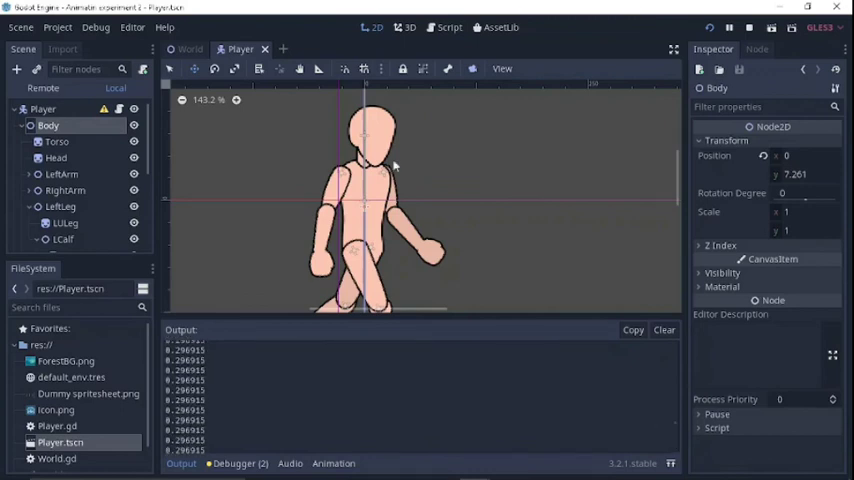
left_click(448, 27)
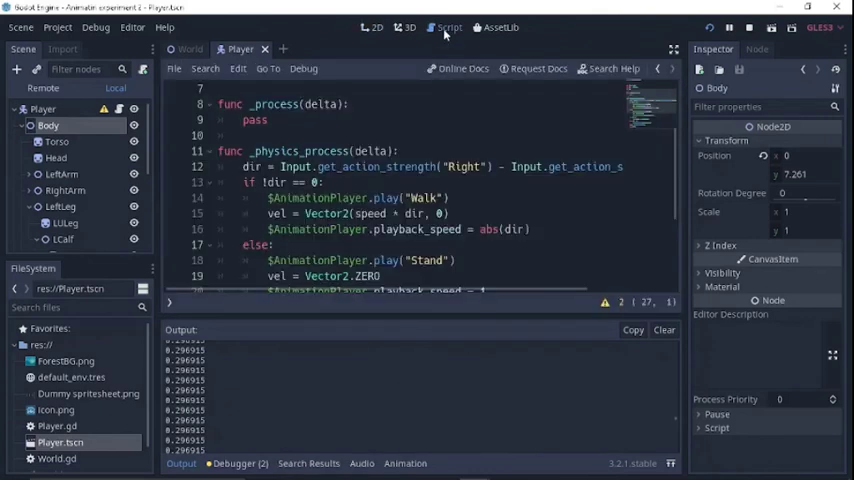